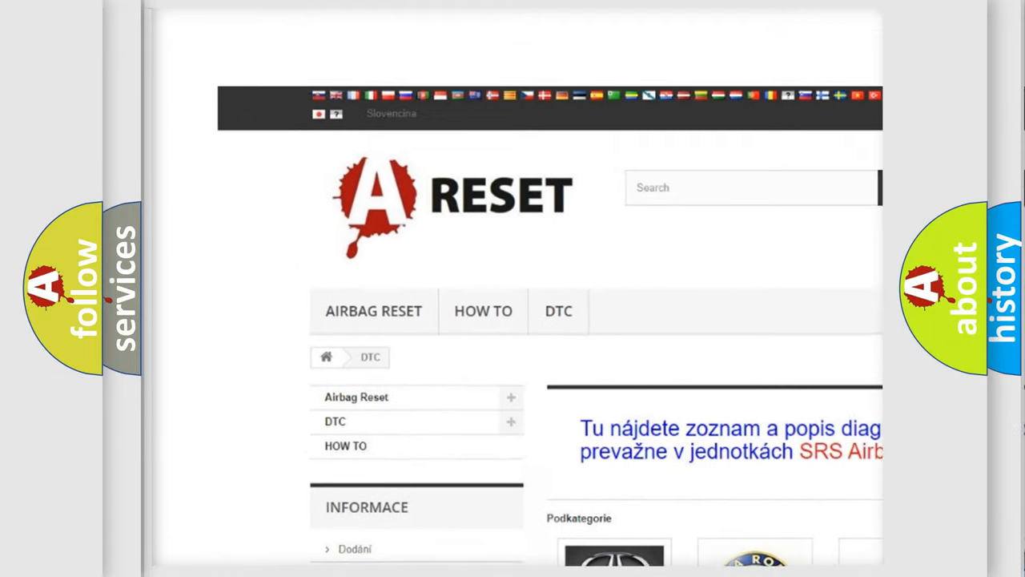
scroll(down, 3)
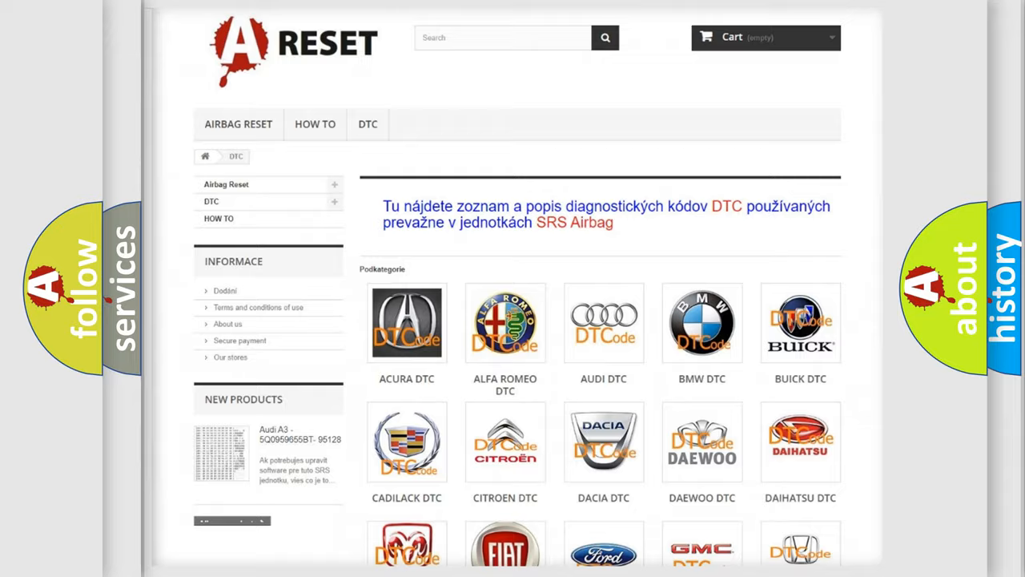
scroll(down, 3)
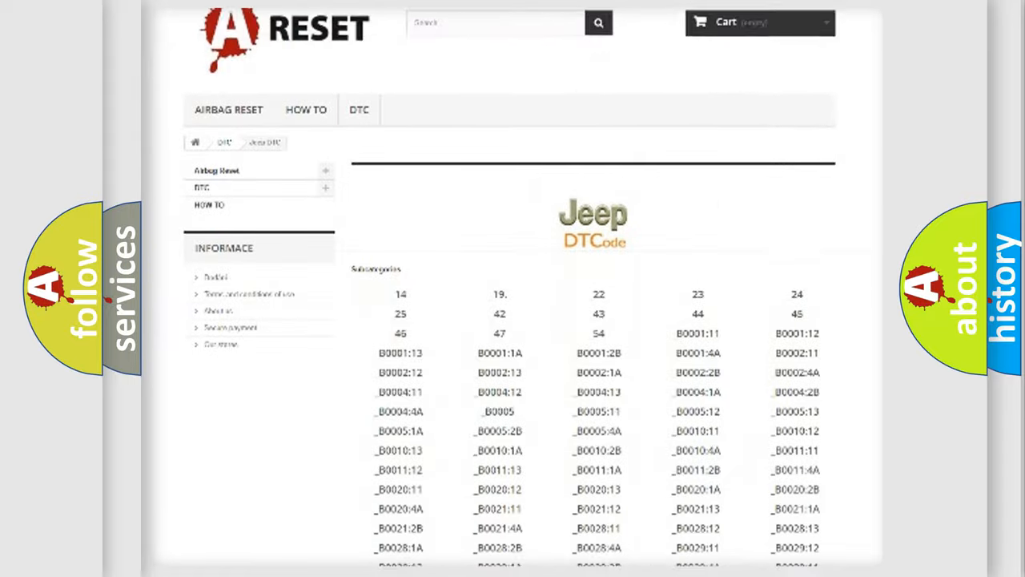
scroll(down, 3)
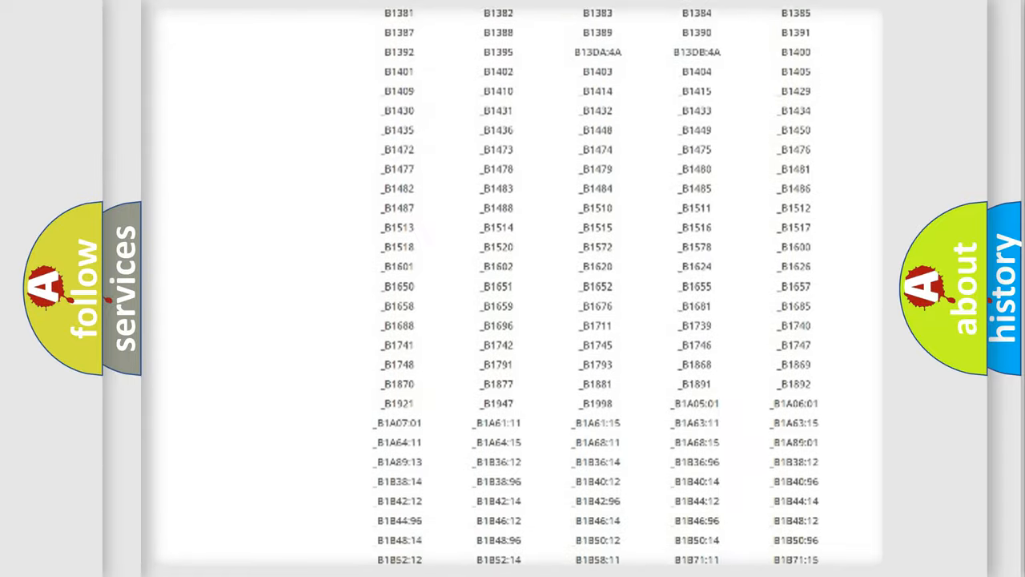